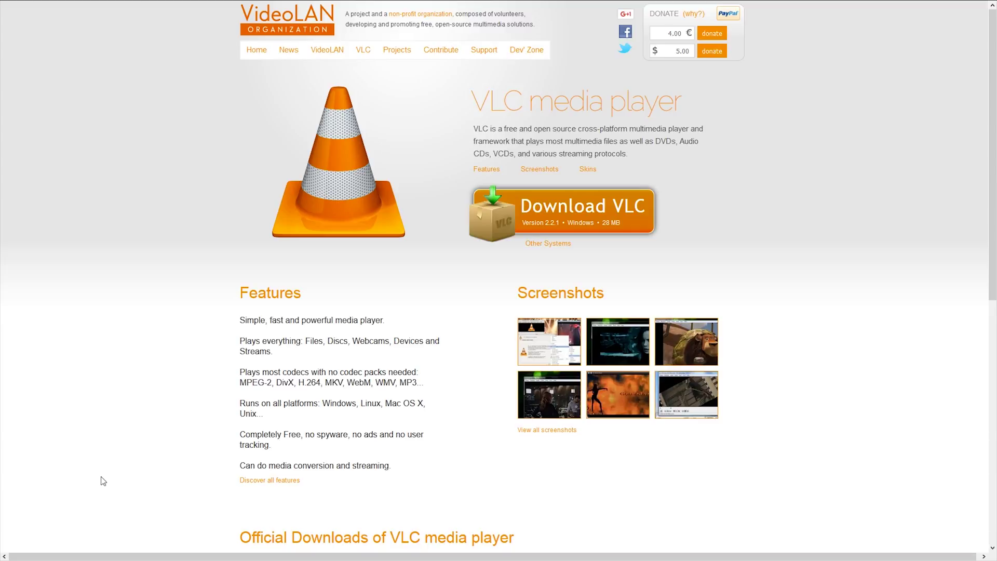
pyautogui.moveTo(227, 361)
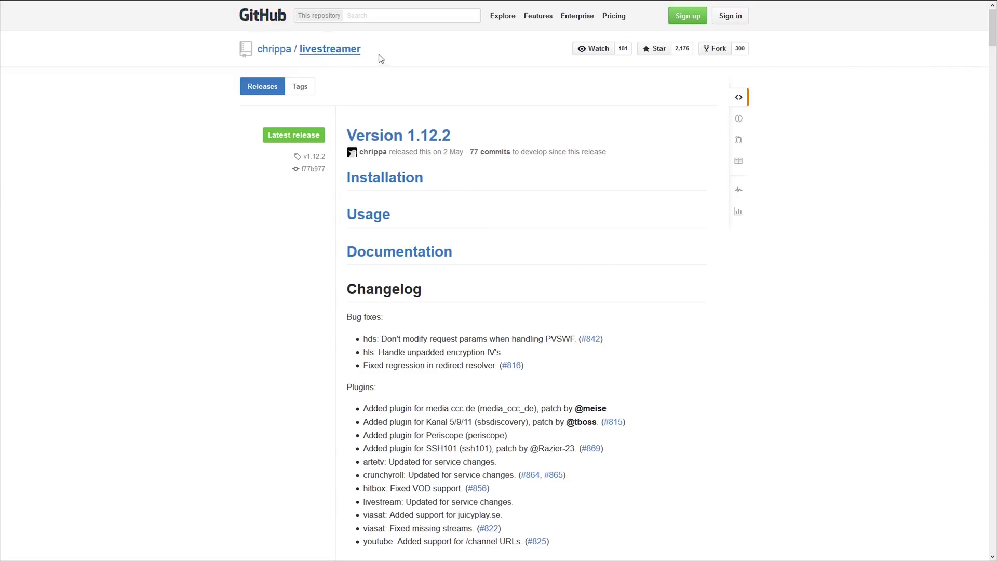
# Step: Scroll the GitHub chrippa/livestreamer Releases page down to the version 1.12.2 Windows downloads
pyautogui.scroll(-3)
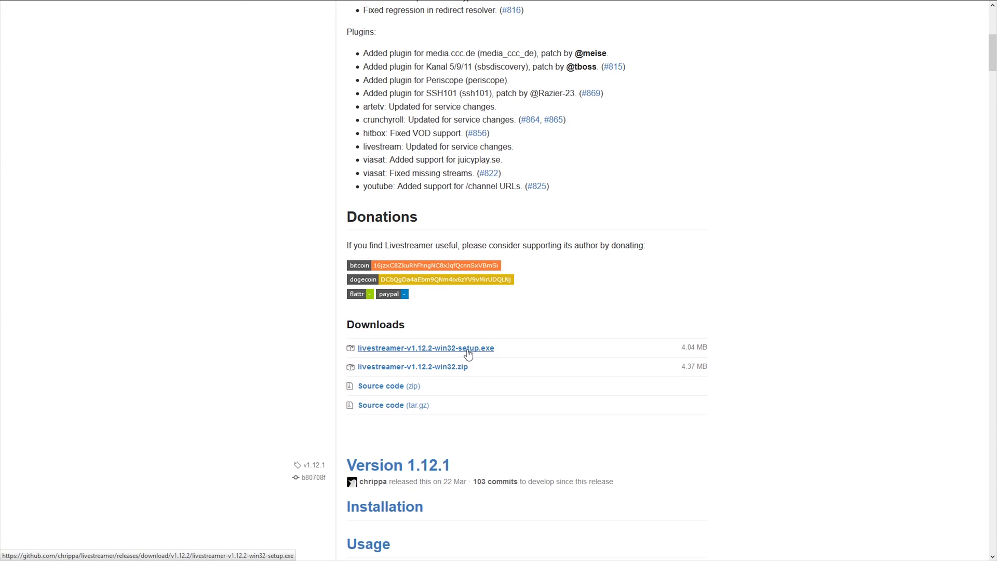
pyautogui.moveTo(477, 354)
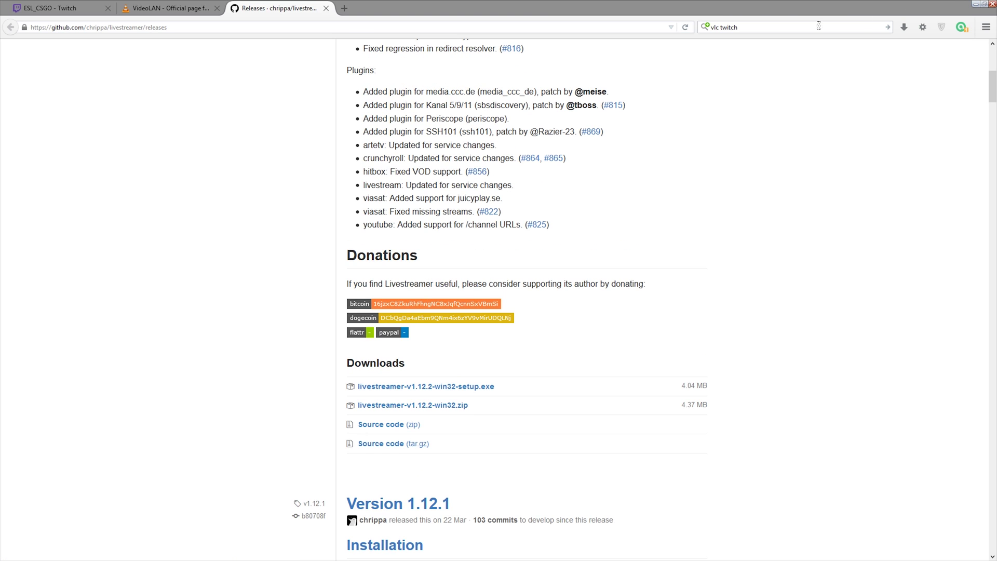
pyautogui.rightClick(321, 180)
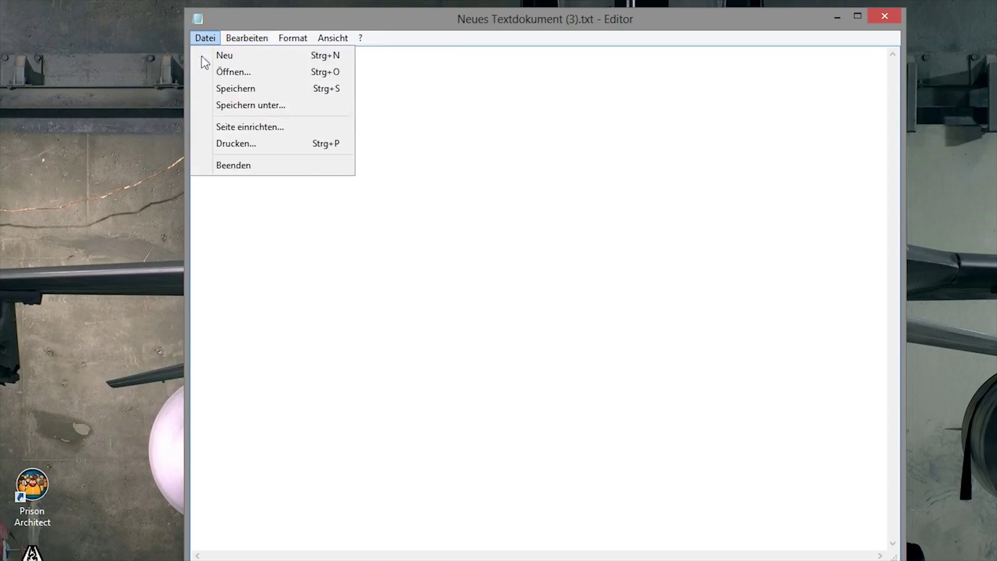
# Step: Save the blank document to the Desktop as 'Stream Start - High.bat' using file type Alle Dateien
pyautogui.click(250, 105)
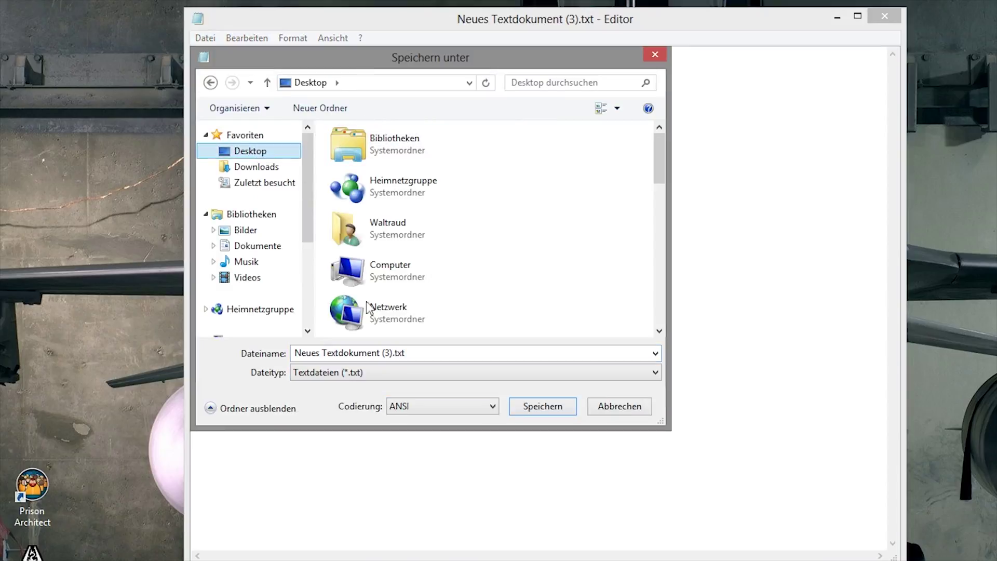
pyautogui.click(474, 372)
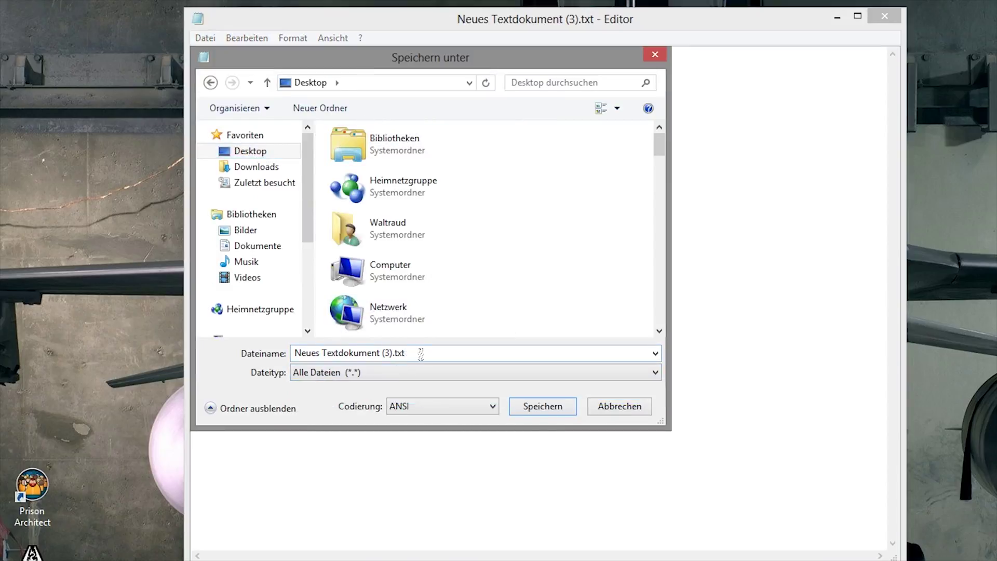
pyautogui.click(401, 353)
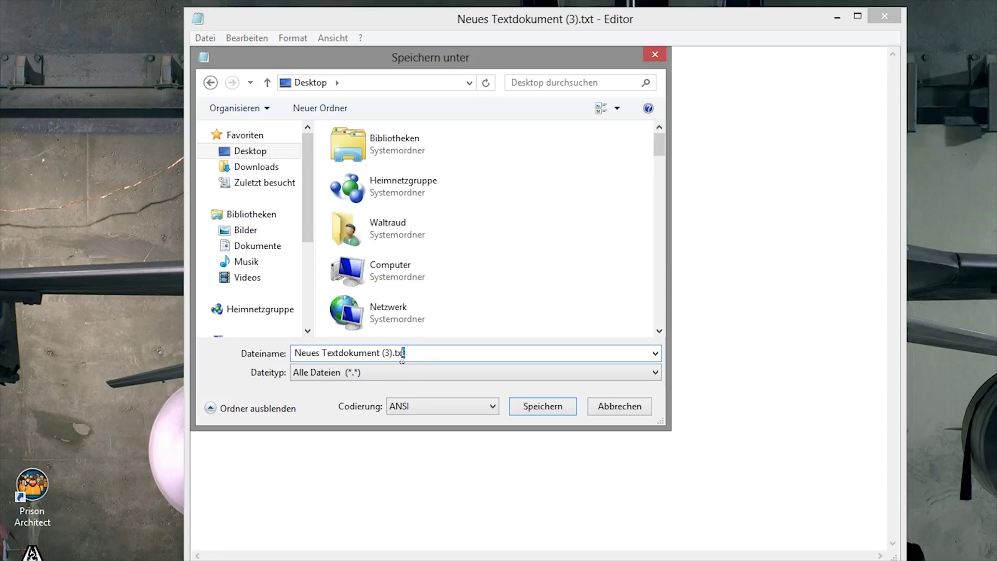
pyautogui.write('bat')
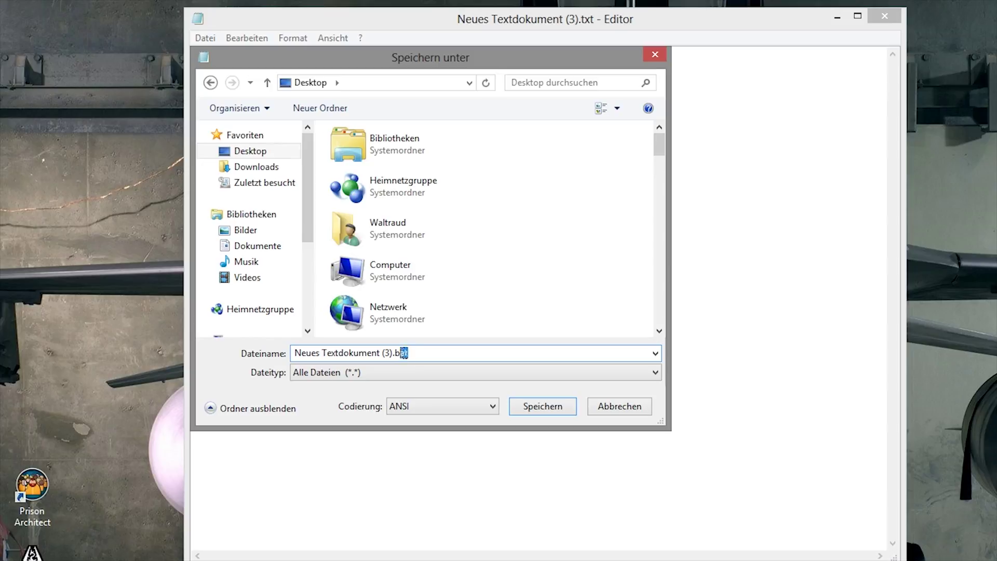
pyautogui.click(543, 406)
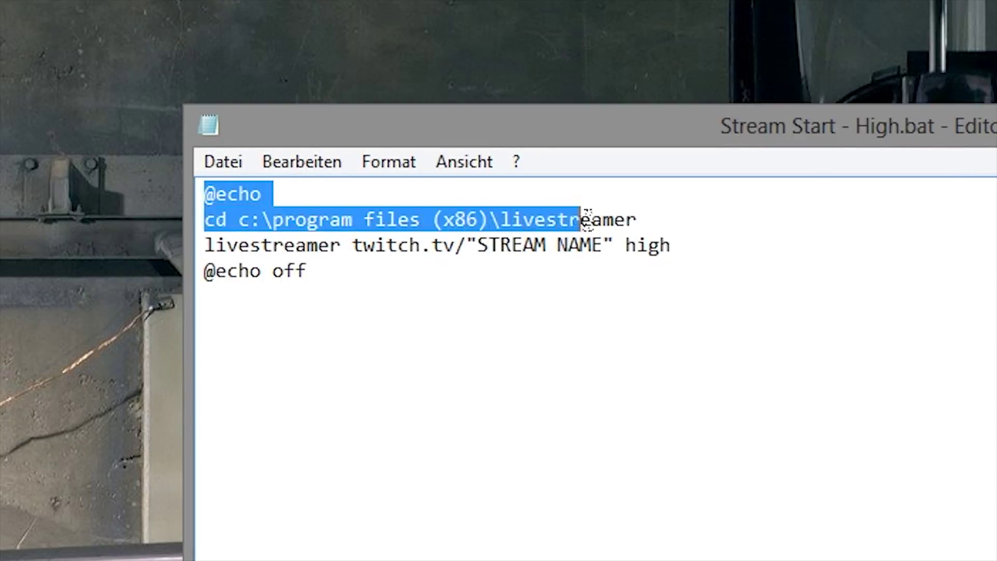
# Step: Point out the cd c:\program files (x86)\livestreamer line and the livestreamer twitch.tv launch line
pyautogui.click(290, 219)
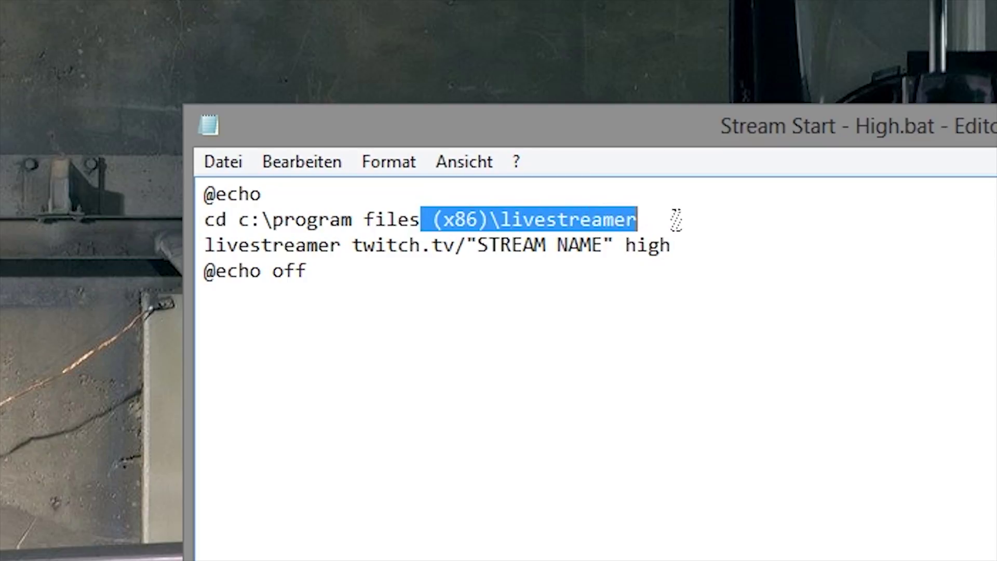
pyautogui.click(591, 194)
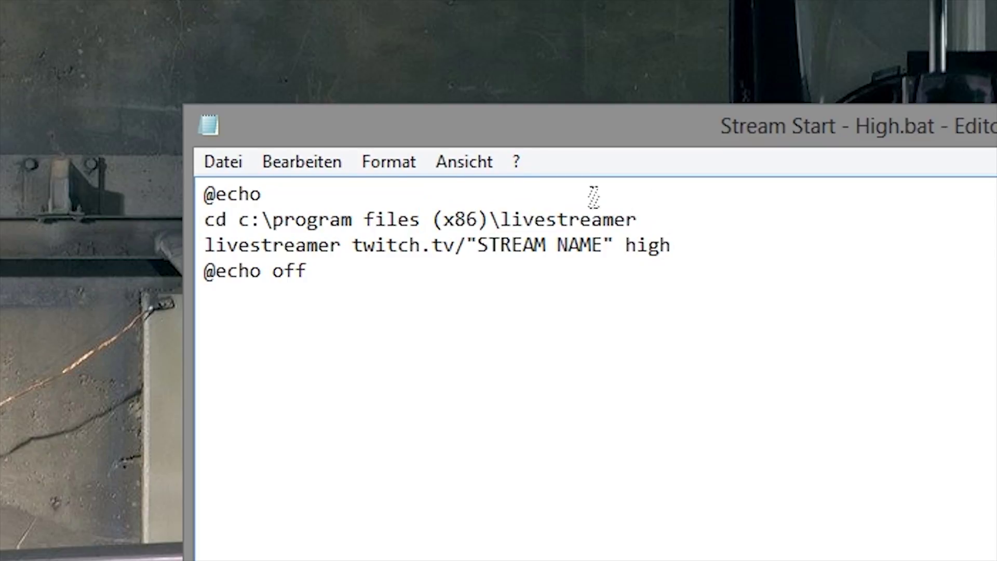
pyautogui.moveTo(362, 246)
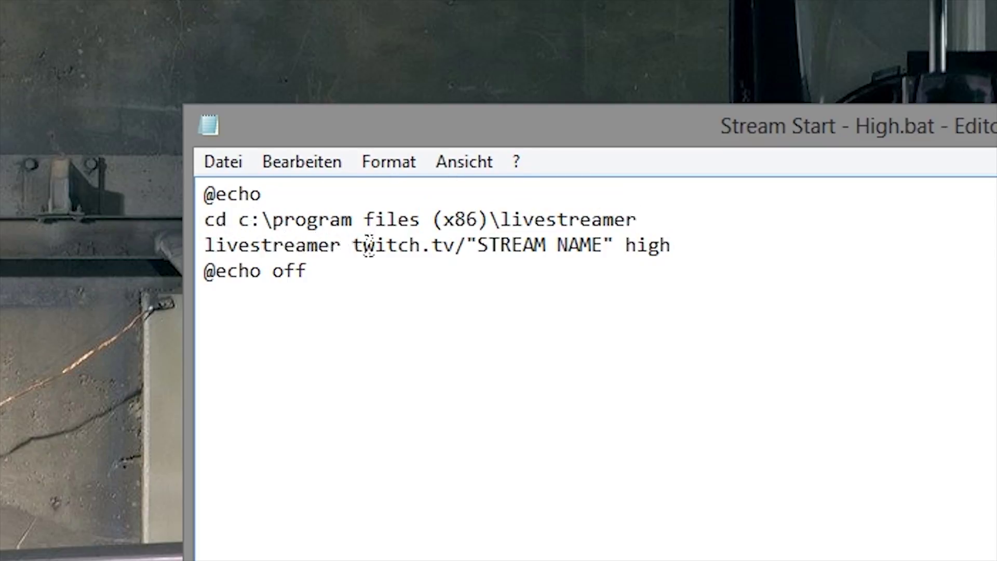
pyautogui.click(638, 219)
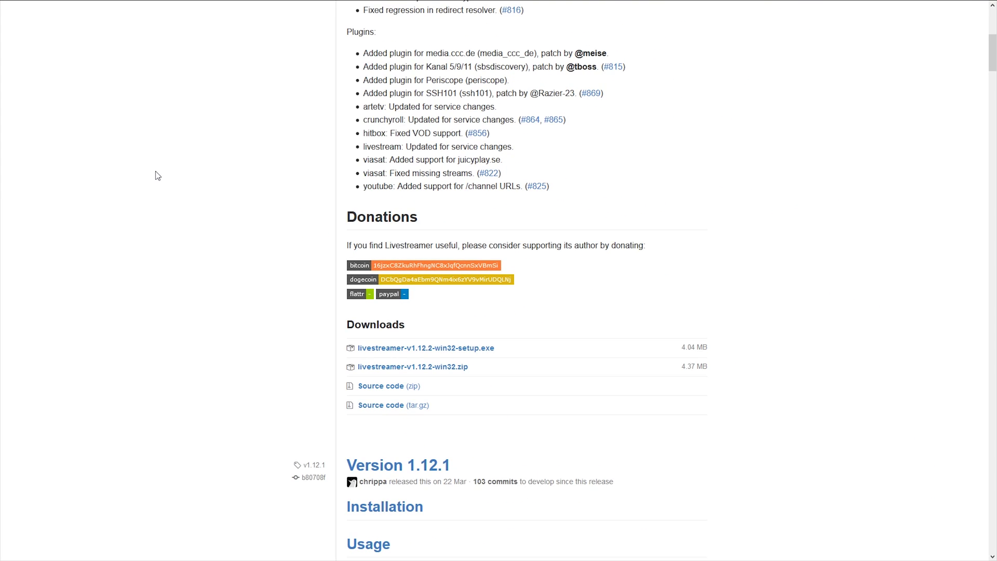
# Step: Show the ESL_CSGO Twitch stream and select the esl_csgo channel name in the address bar
pyautogui.click(57, 7)
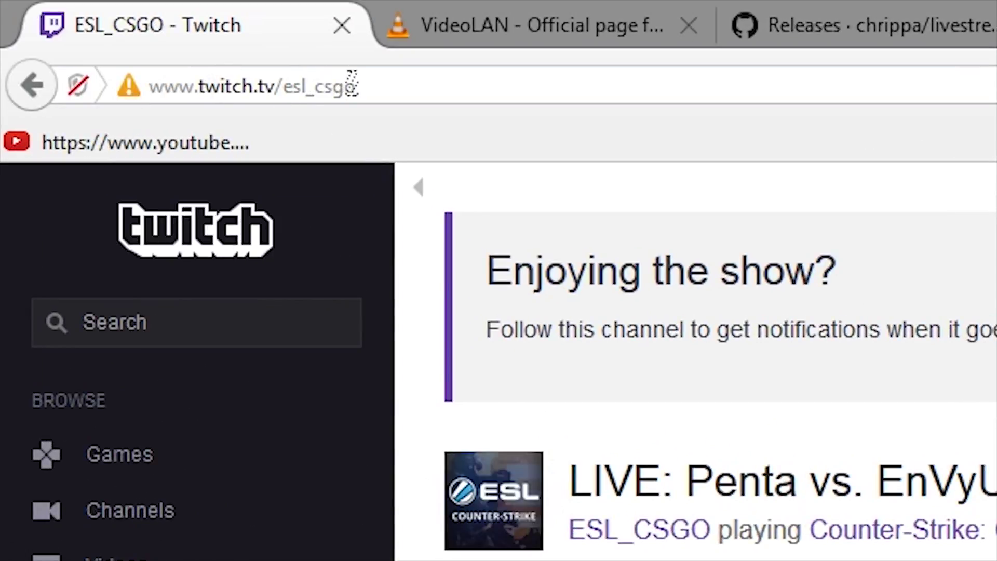
pyautogui.doubleClick(318, 87)
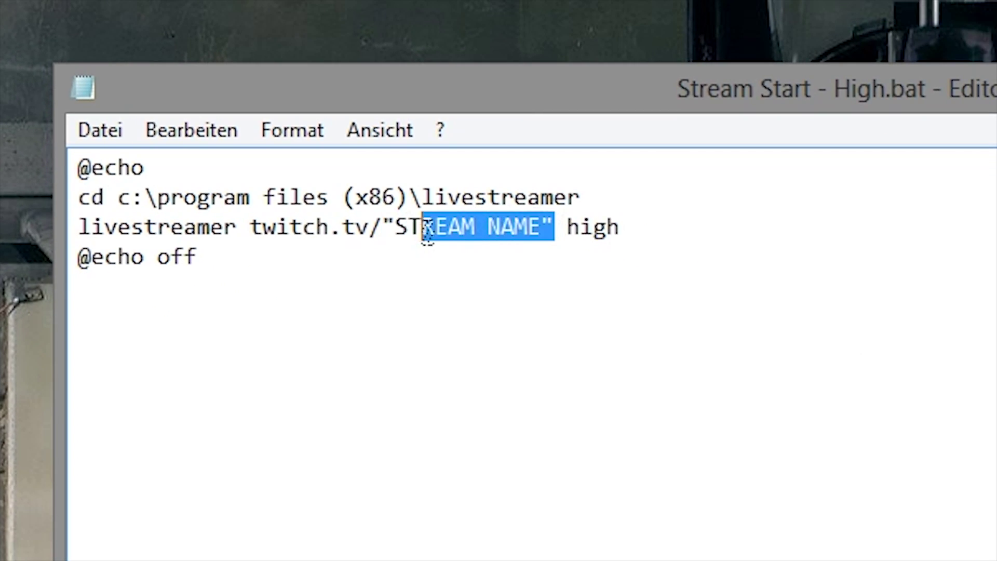
# Step: Replace the STREAM NAME placeholder with esl_csgo and highlight the quality word high
pyautogui.write('esl_csgo')
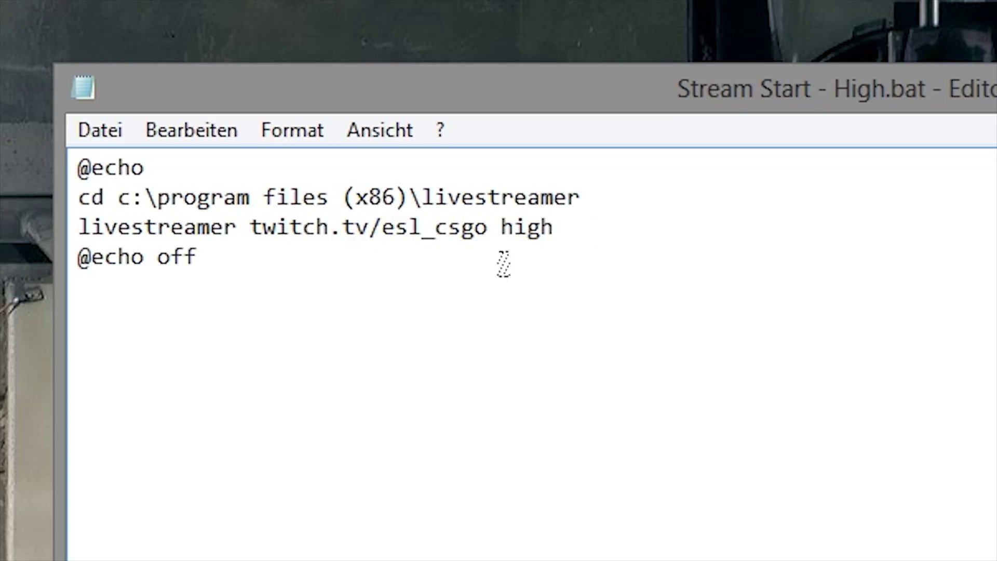
pyautogui.doubleClick(526, 227)
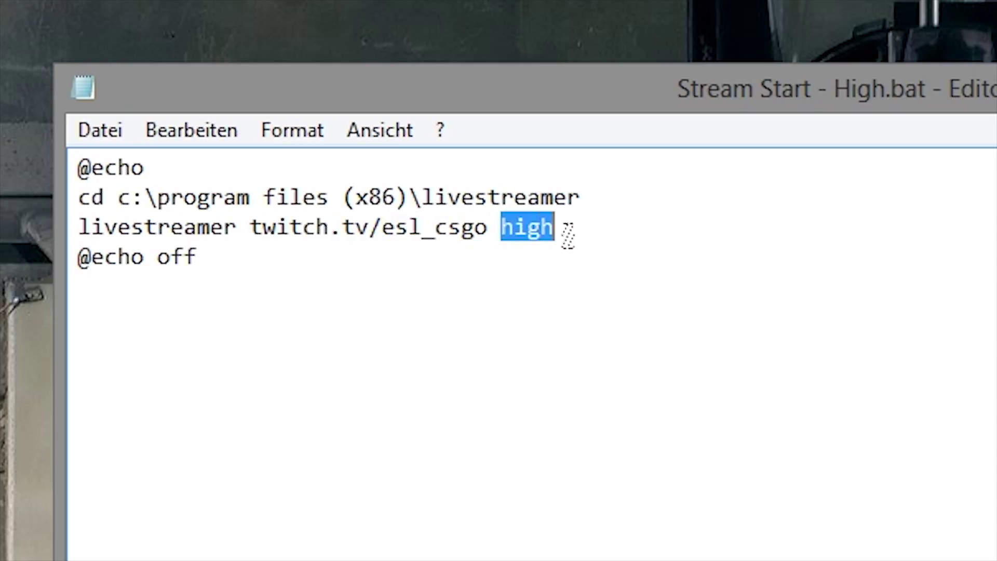
pyautogui.click(99, 130)
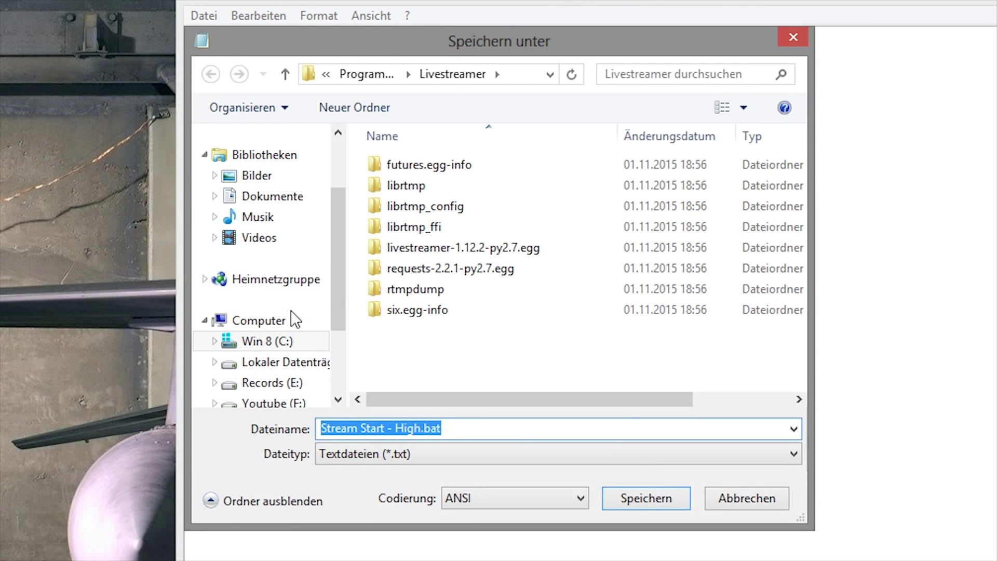
# Step: Browse the Save As dialog to C:\Programme (x86)\Livestreamer
pyautogui.click(262, 341)
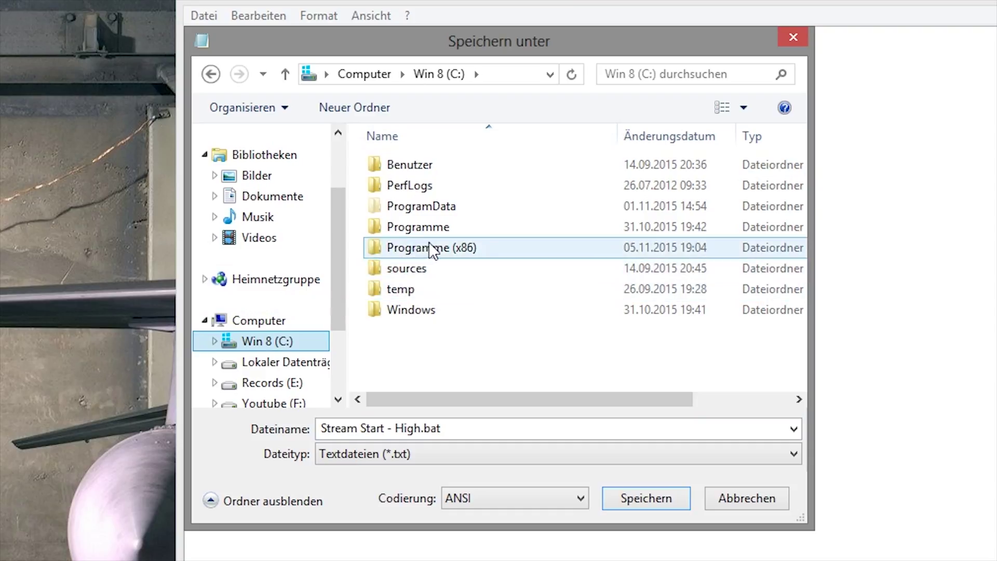
pyautogui.doubleClick(430, 247)
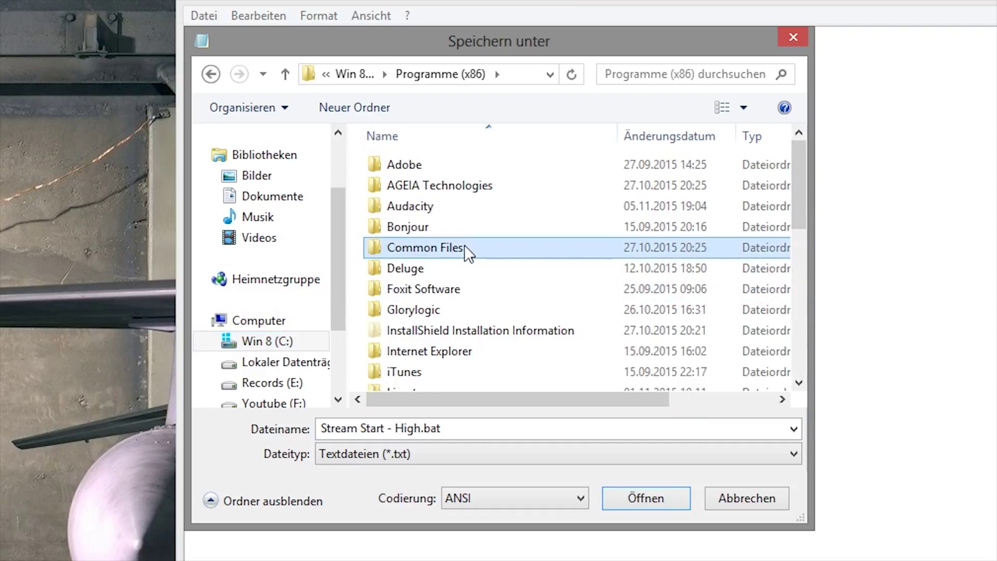
pyautogui.scroll(-3)
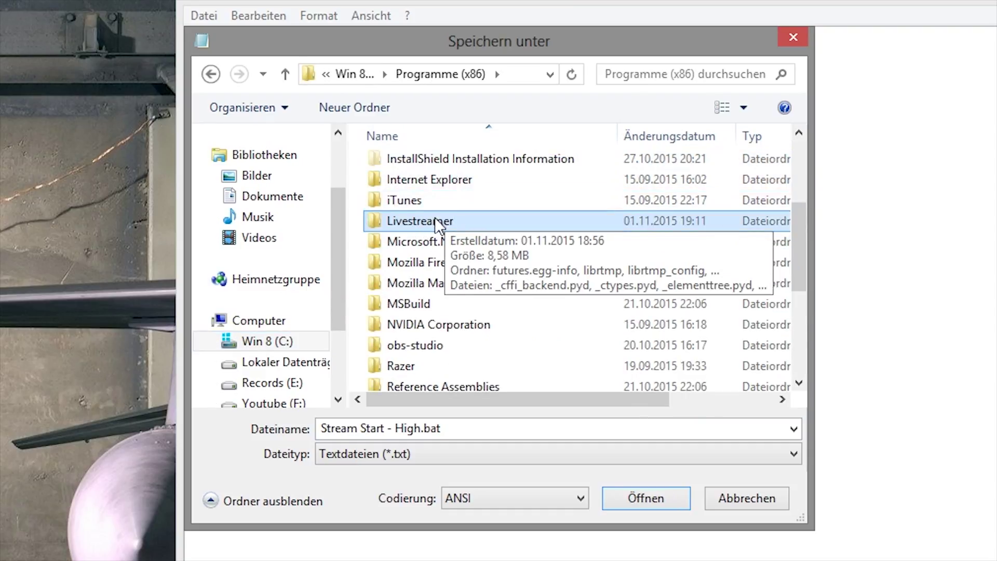
pyautogui.doubleClick(418, 220)
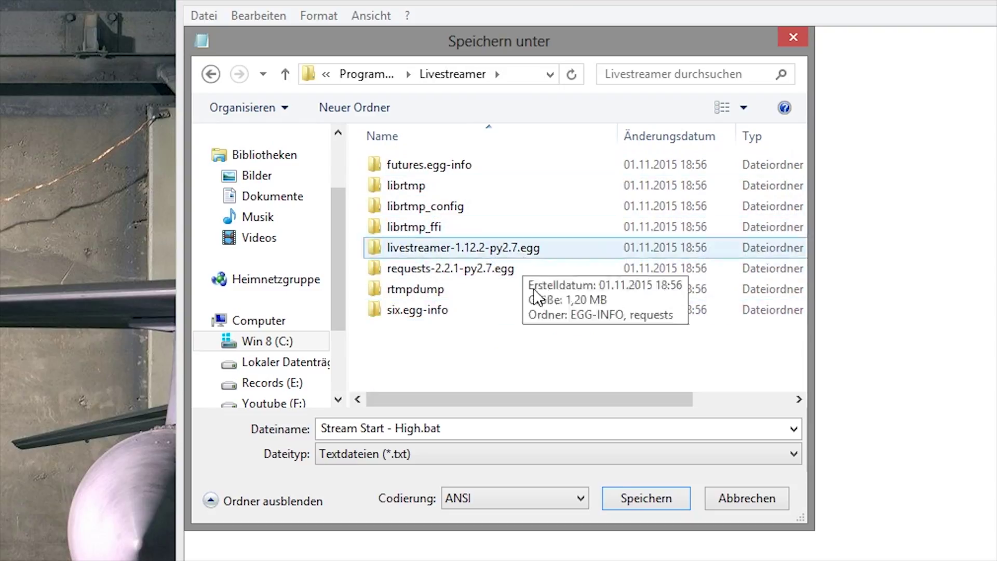
# Step: Attempt to save there, decline replacing the existing Stream Start - High.bat, and close the dialog
pyautogui.click(645, 498)
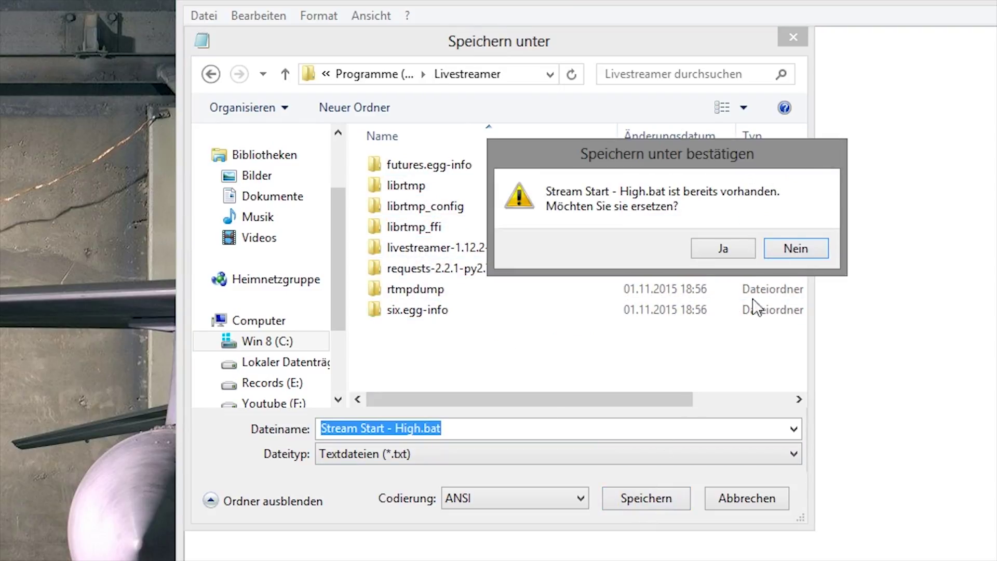
pyautogui.click(795, 249)
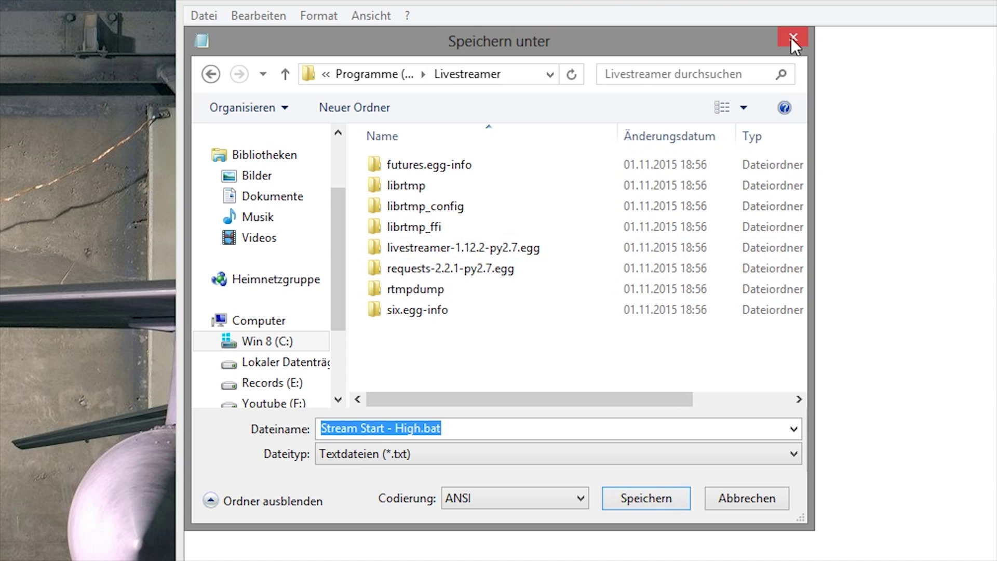
pyautogui.click(792, 37)
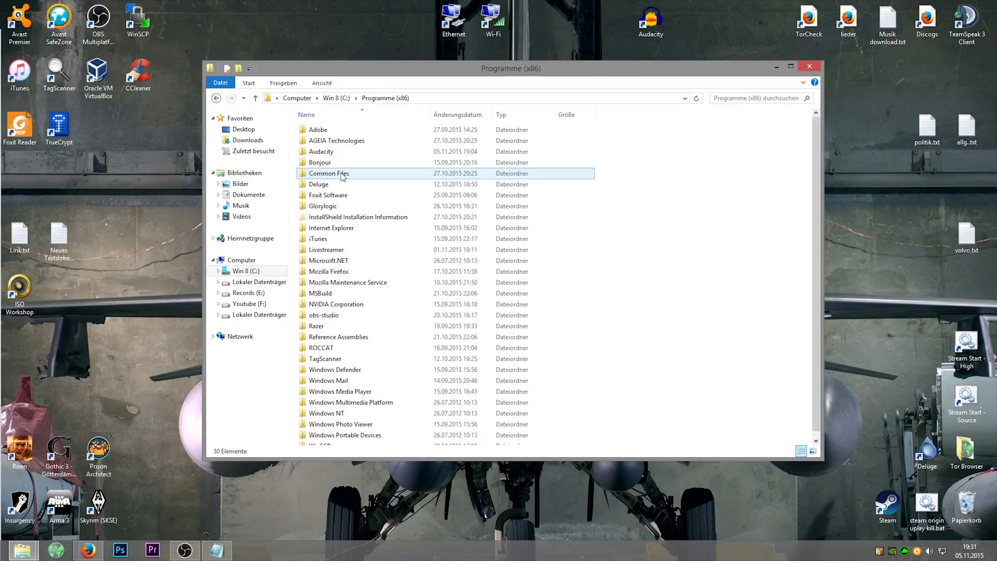
# Step: Open the Livestreamer folder in Explorer and run Stream Start - High.bat
pyautogui.doubleClick(326, 249)
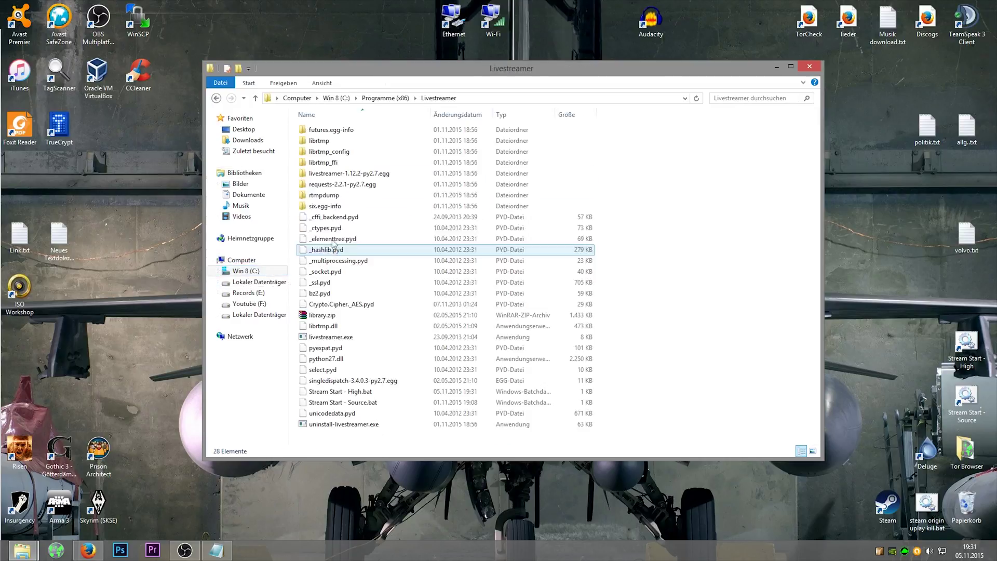
pyautogui.click(331, 337)
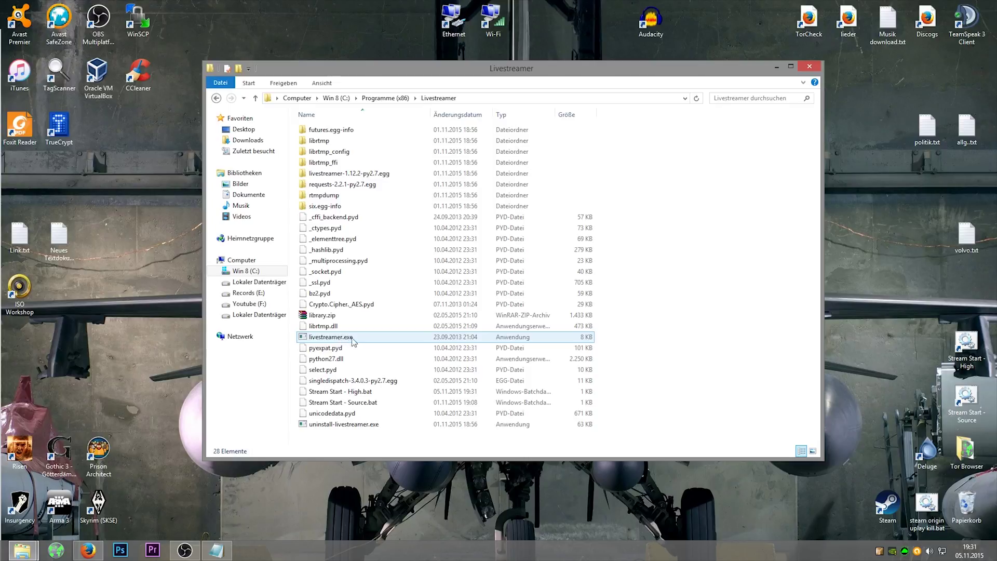
pyautogui.moveTo(371, 350)
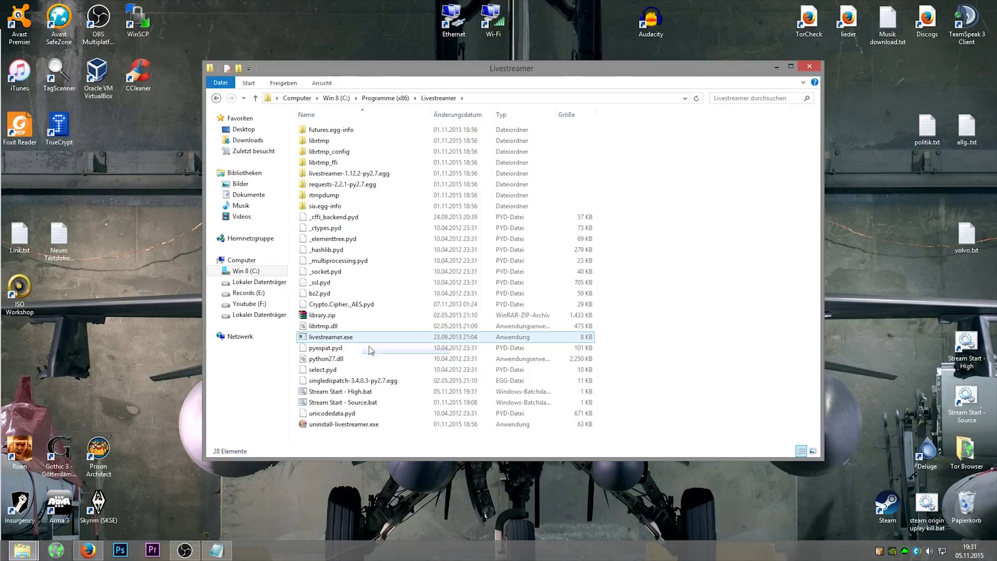
pyautogui.click(340, 392)
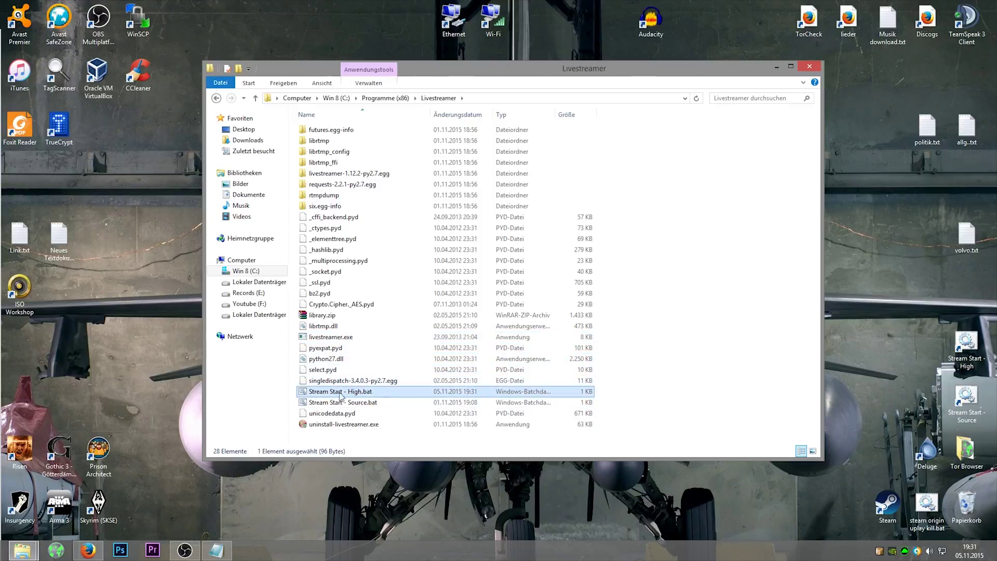
pyautogui.moveTo(350, 397)
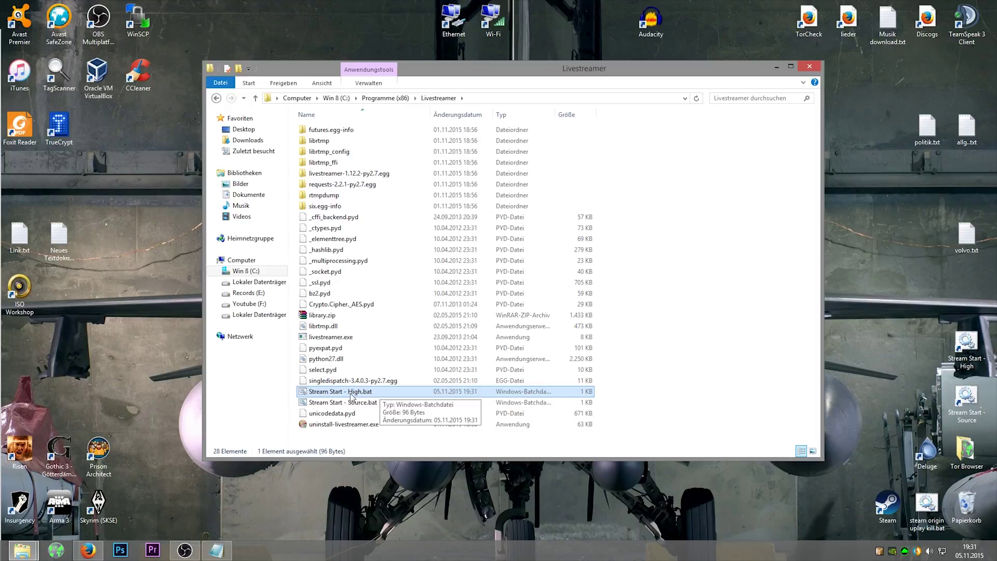
pyautogui.doubleClick(338, 392)
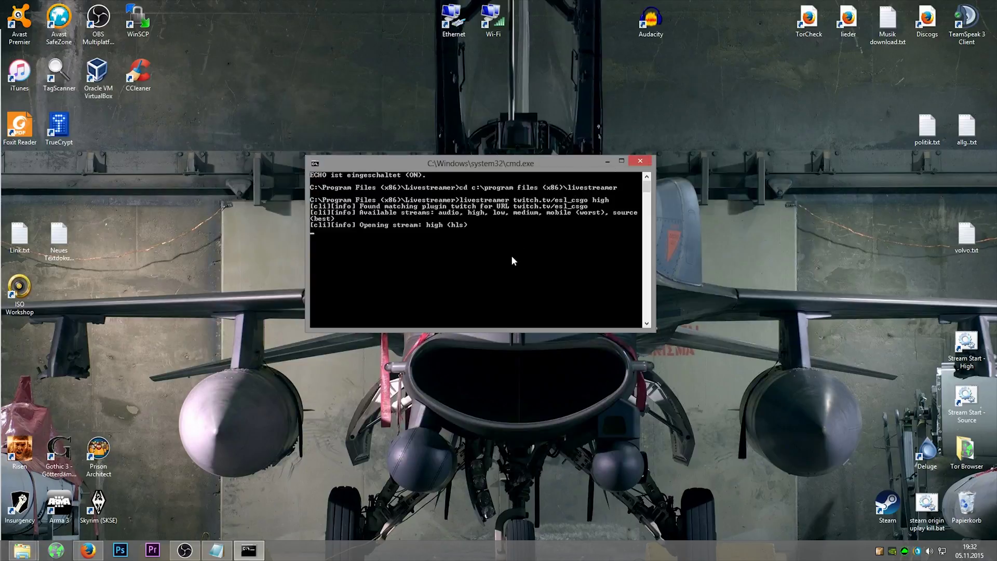
pyautogui.moveTo(507, 259)
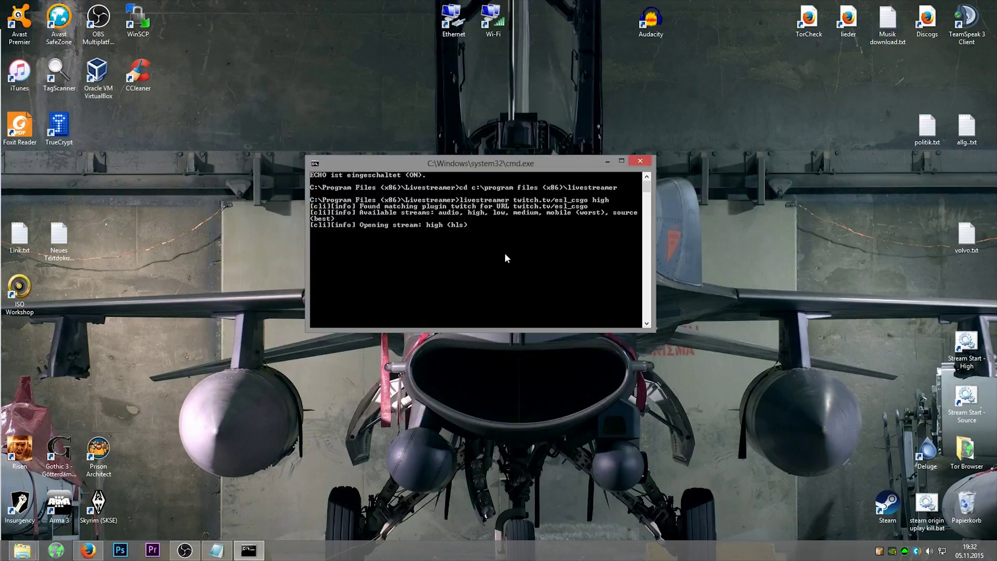
pyautogui.moveTo(434, 267)
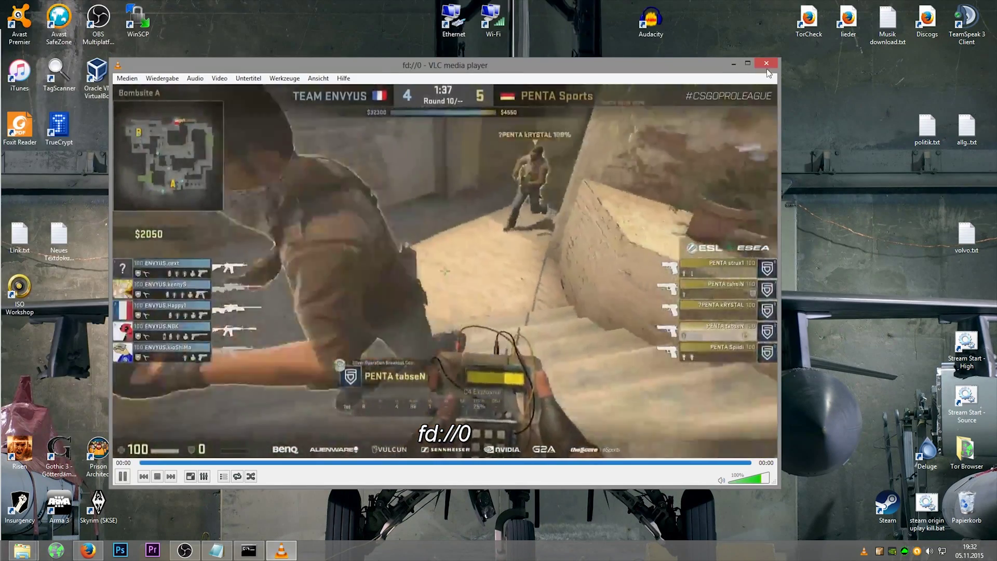
# Step: Close the VLC window playing the esl_csgo stream and then the cmd.exe console
pyautogui.click(766, 64)
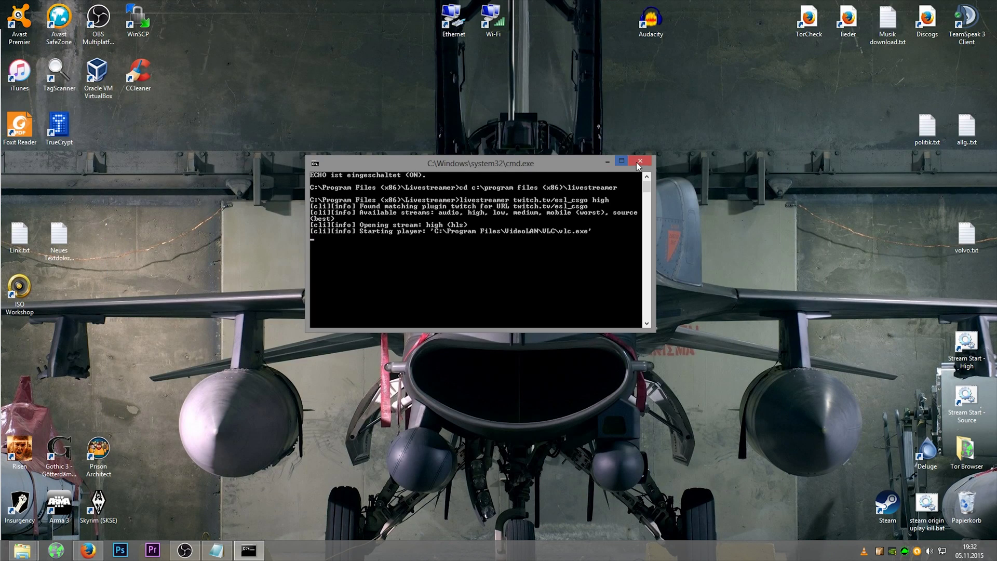
pyautogui.click(641, 162)
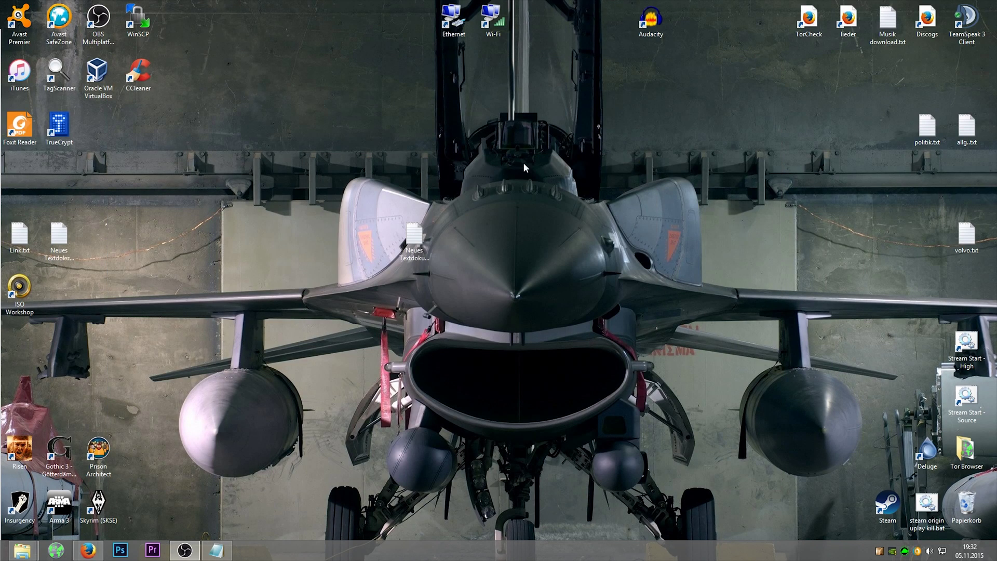